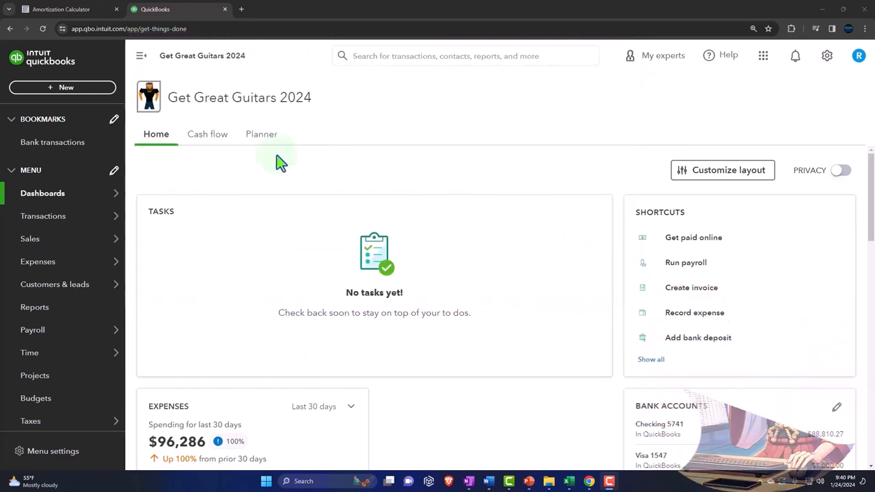
# From Reports Favorites, open Balance Sheet, Profit and Loss and Trial Balance each in its own tab.
pyautogui.click(34, 307)
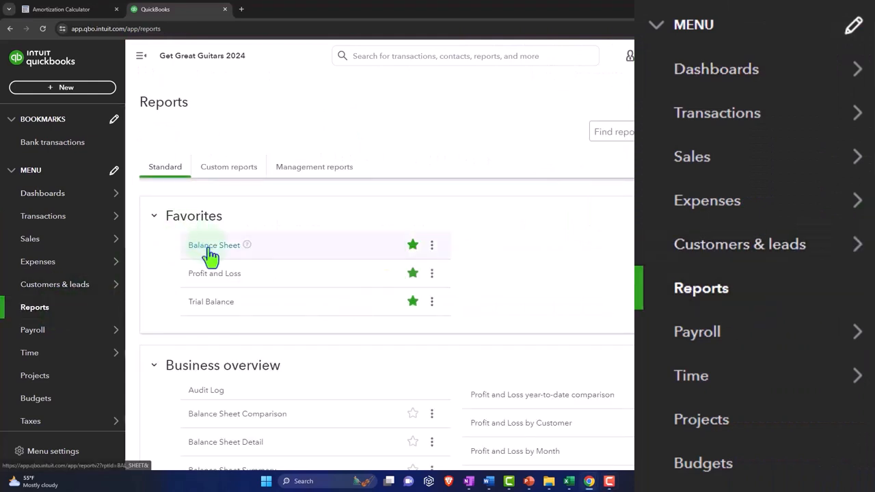
pyautogui.click(214, 245)
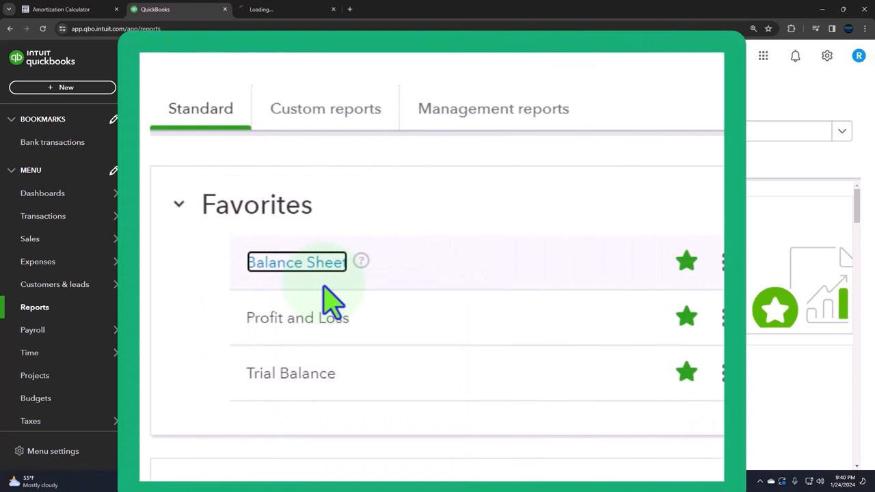
pyautogui.rightClick(296, 317)
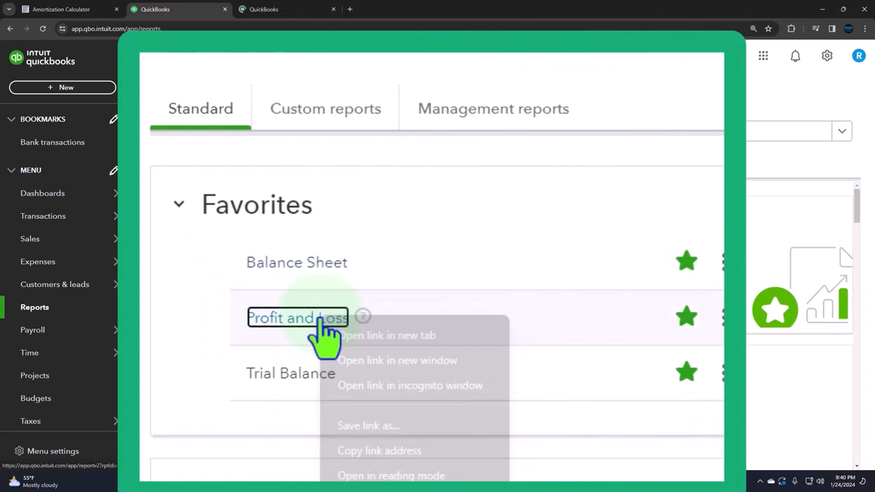
pyautogui.click(386, 334)
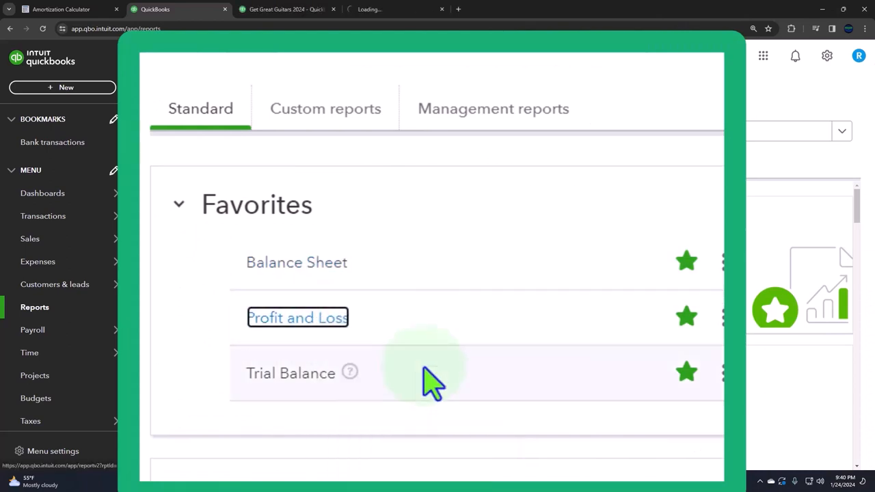
pyautogui.rightClick(290, 372)
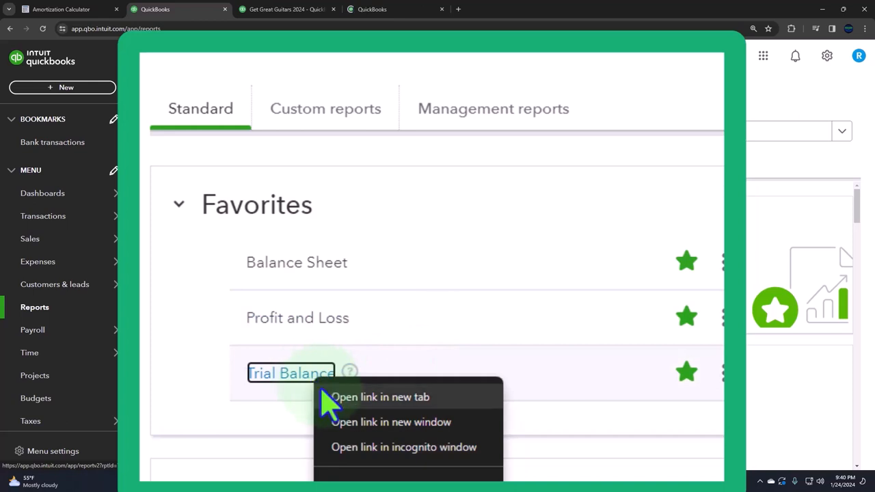
pyautogui.click(380, 396)
pyautogui.write('0131')
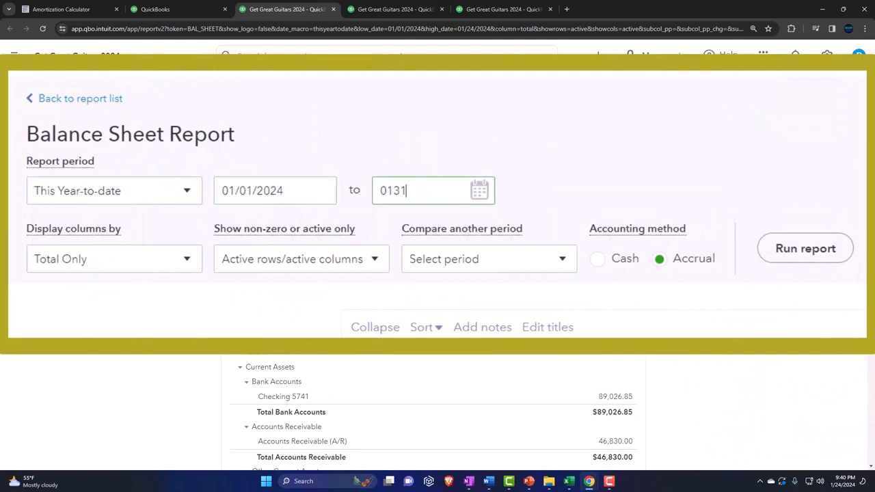
# Rerun the Balance Sheet through 01/31/2024 and move to the Profit and Loss report.
pyautogui.click(804, 248)
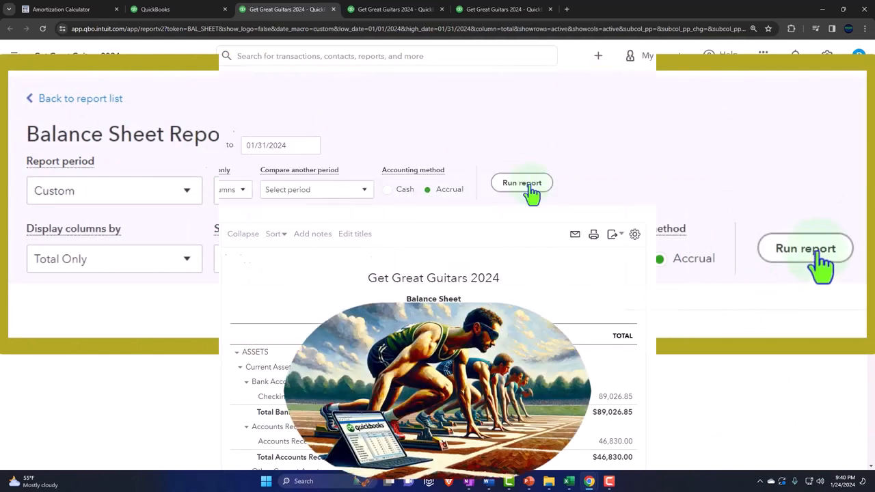
pyautogui.click(521, 183)
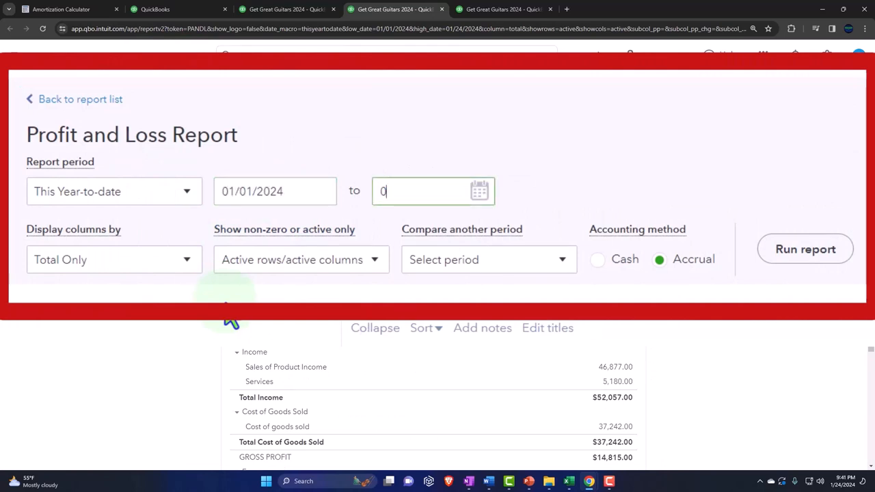
pyautogui.click(805, 249)
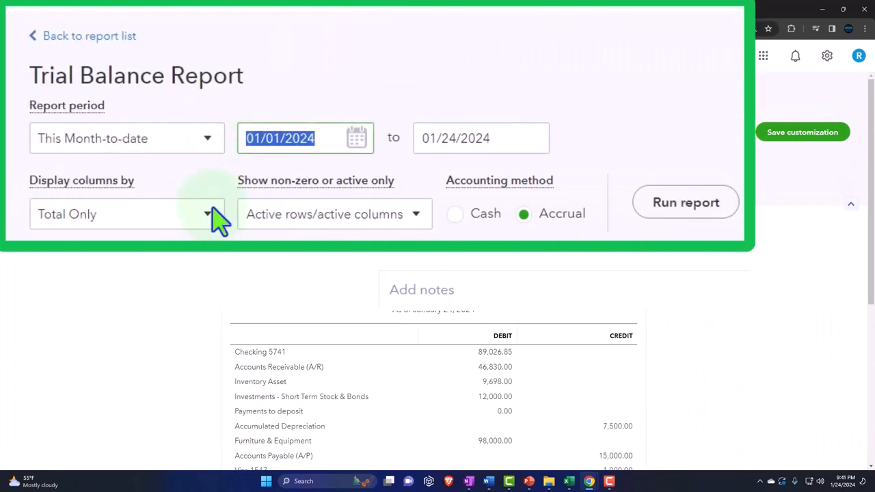
# Set the Trial Balance end date to 01/31/2024 and rerun it.
pyautogui.click(481, 138)
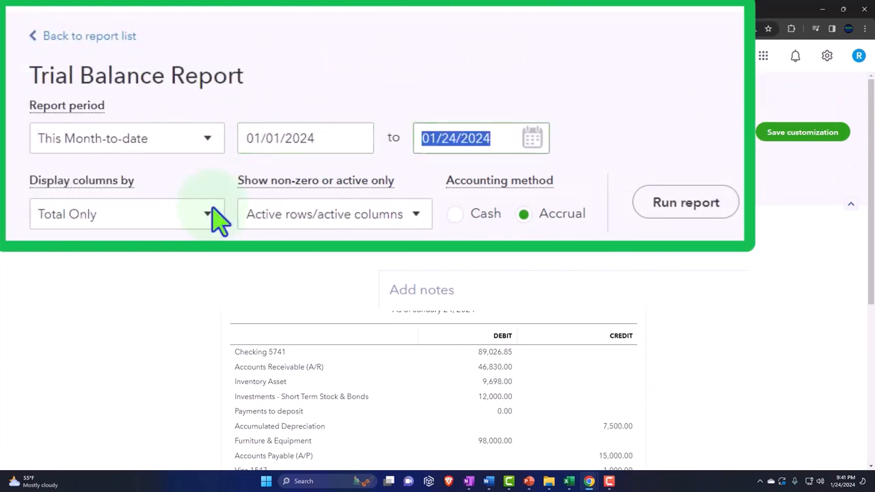
pyautogui.write('01/31/2024')
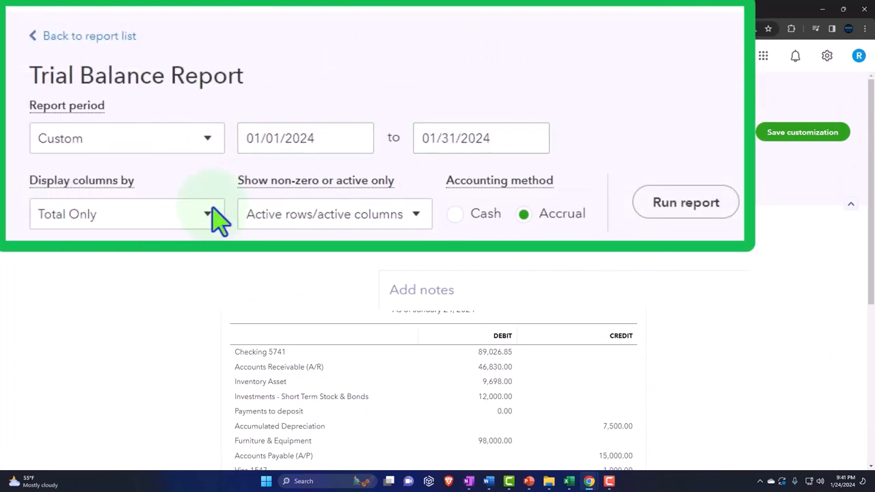
pyautogui.click(684, 202)
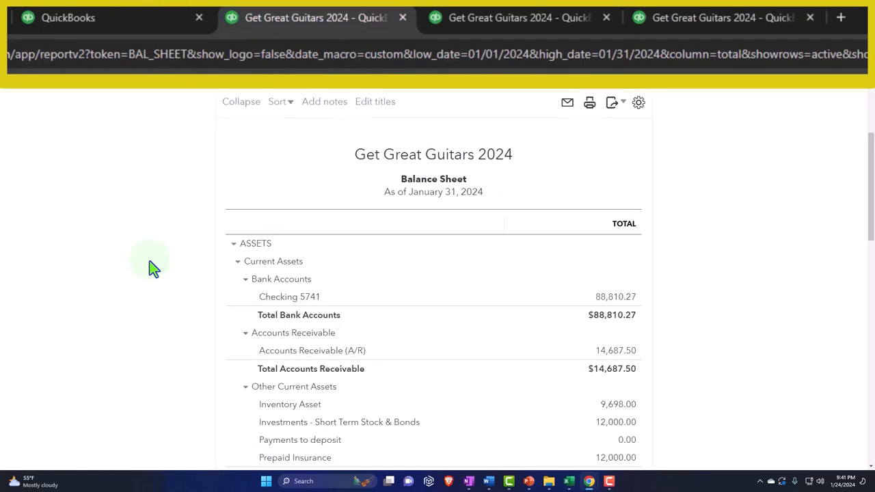
# Scroll the January 31 Balance Sheet down to Liabilities showing Loan Payable Current Portion 72,000.00.
pyautogui.scroll(-3)
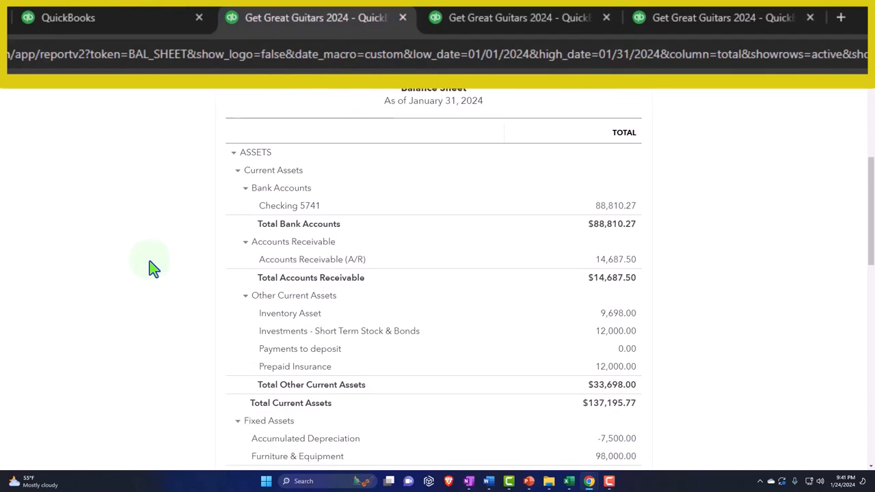
pyautogui.scroll(-3)
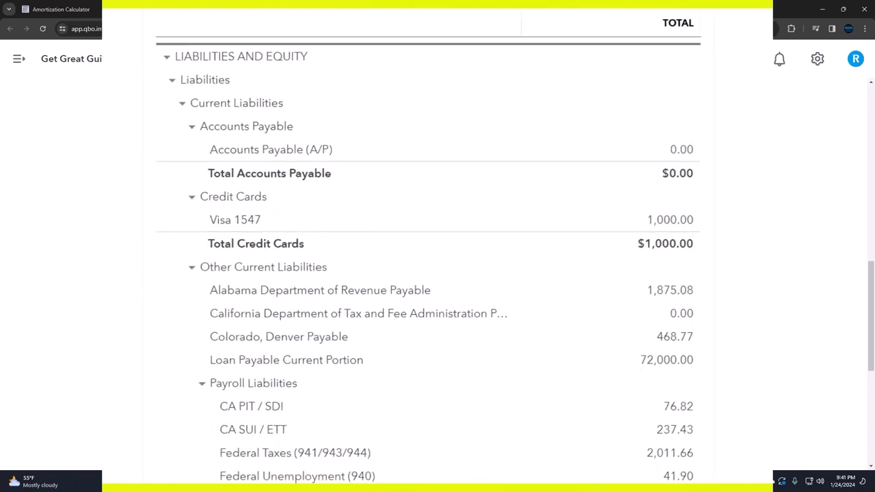
pyautogui.scroll(-3)
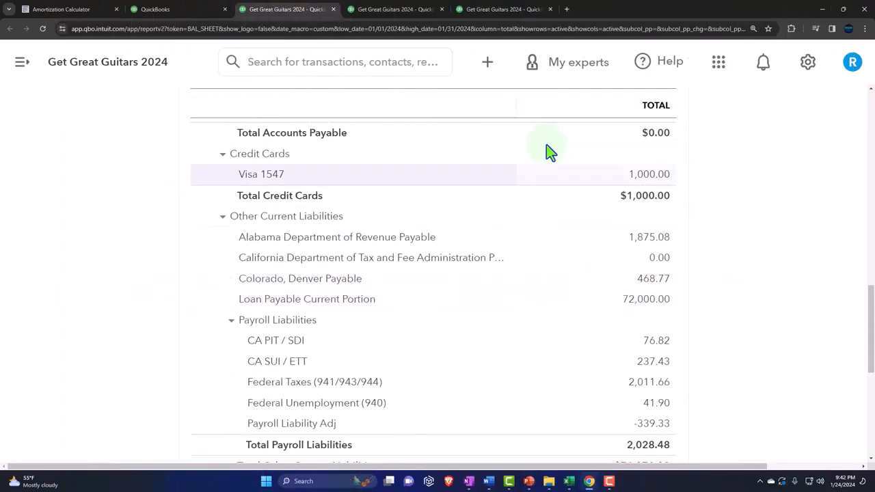
pyautogui.click(487, 61)
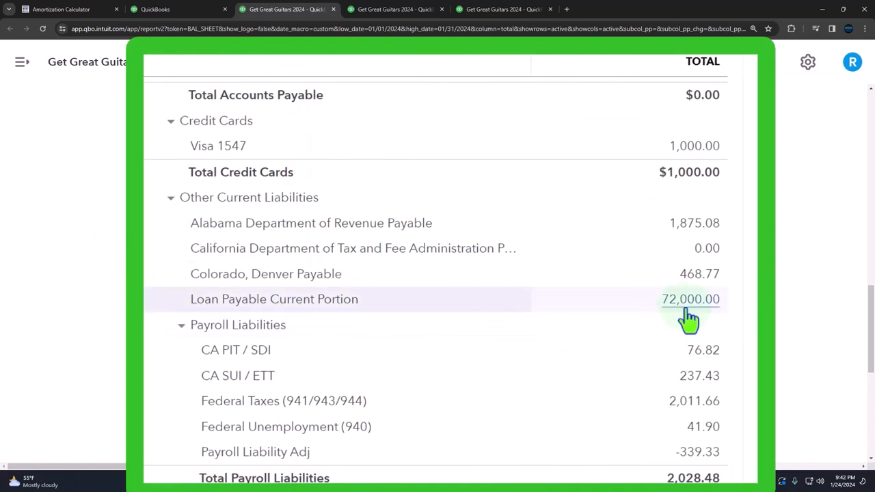
pyautogui.scroll(-3)
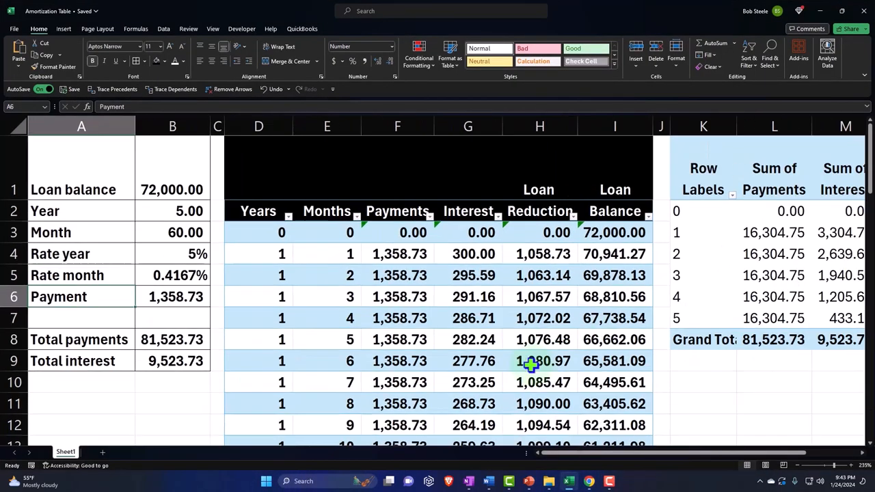
pyautogui.moveTo(406, 260)
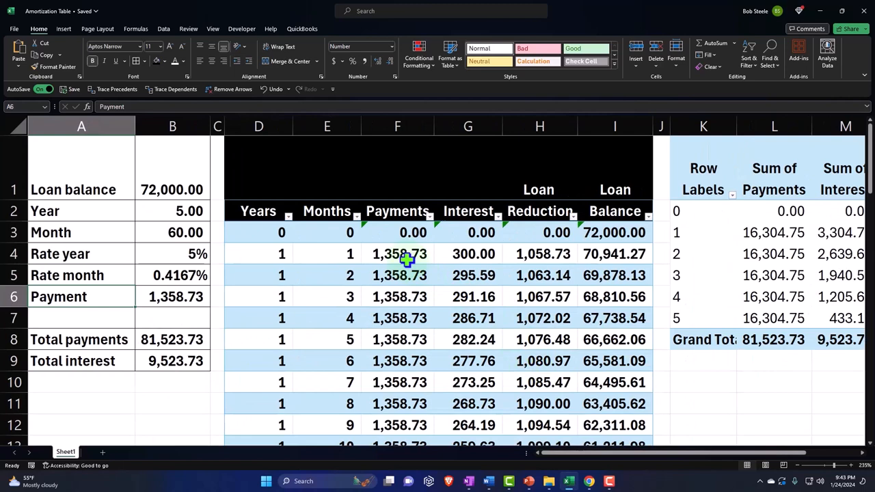
# Select the Interest and Loan Reduction cells for months 1–4 of the 72,000.00 amortization table.
pyautogui.moveTo(397, 254); pyautogui.dragTo(397, 338)
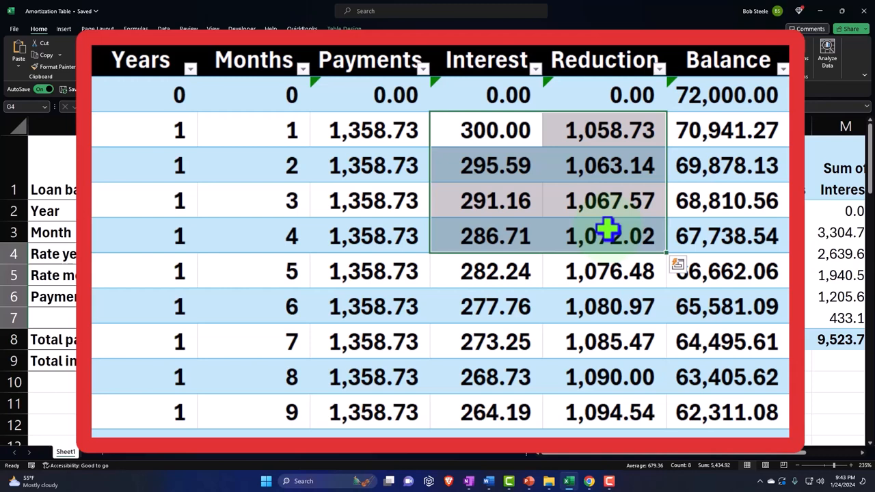
pyautogui.moveTo(581, 202)
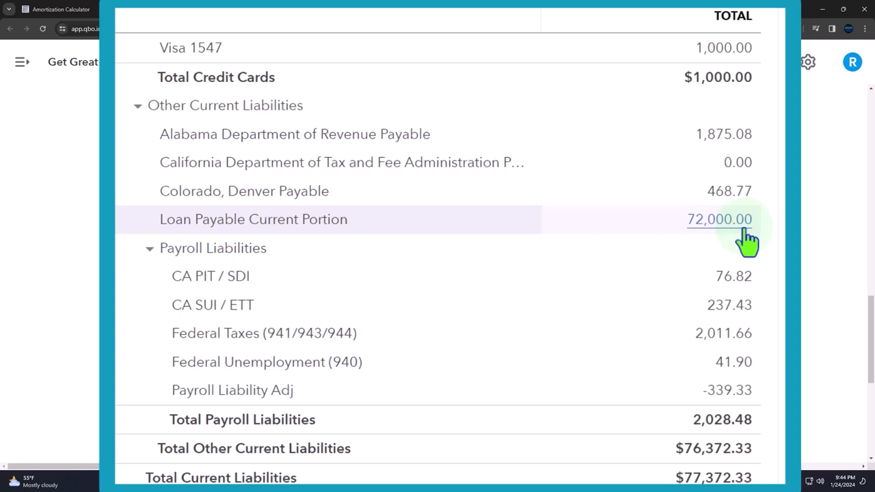
pyautogui.moveTo(707, 242)
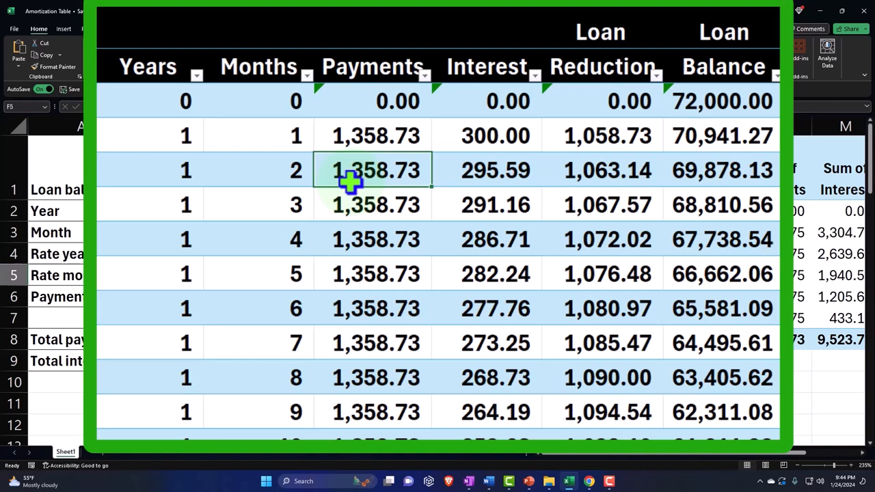
pyautogui.moveTo(373, 170); pyautogui.dragTo(495, 136)
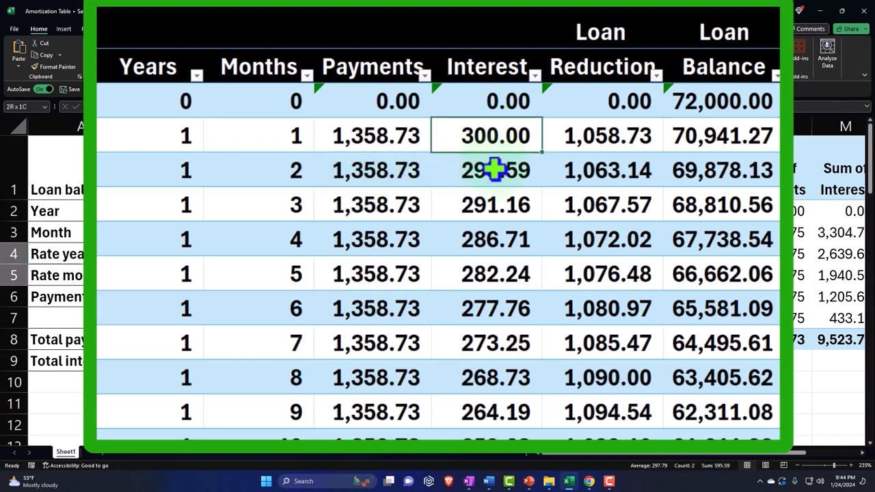
pyautogui.moveTo(494, 136); pyautogui.dragTo(495, 343)
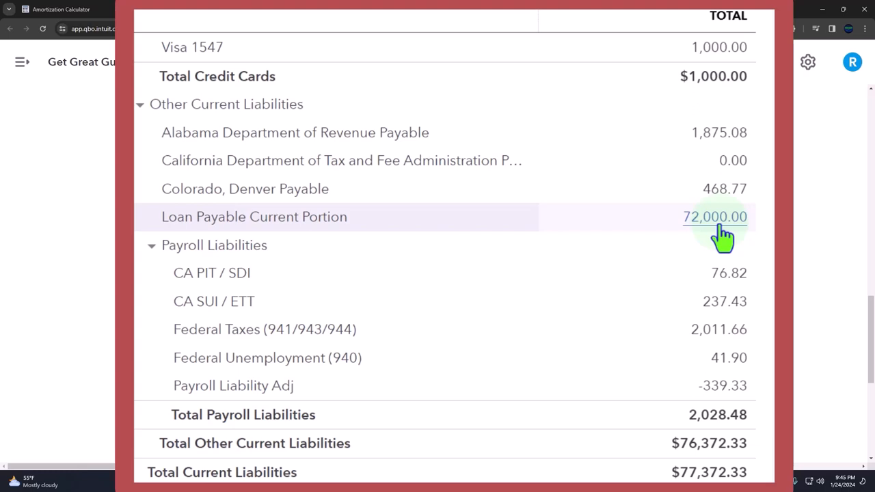
pyautogui.moveTo(513, 226)
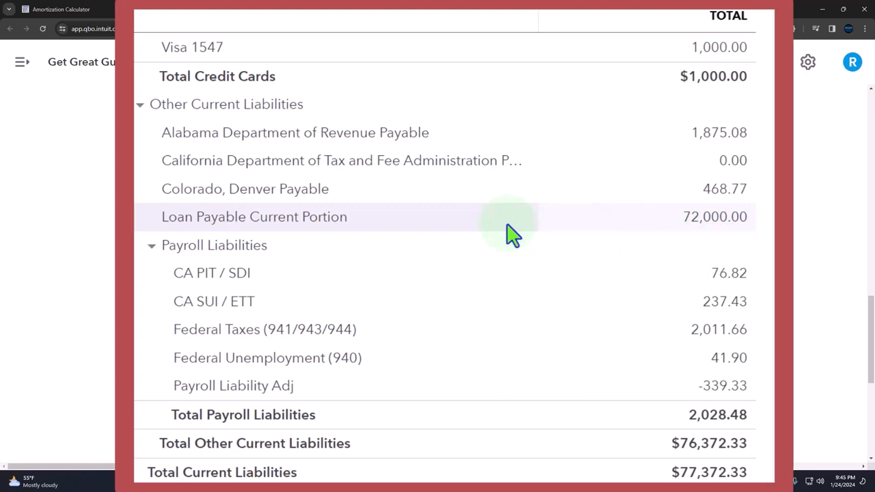
pyautogui.moveTo(328, 236)
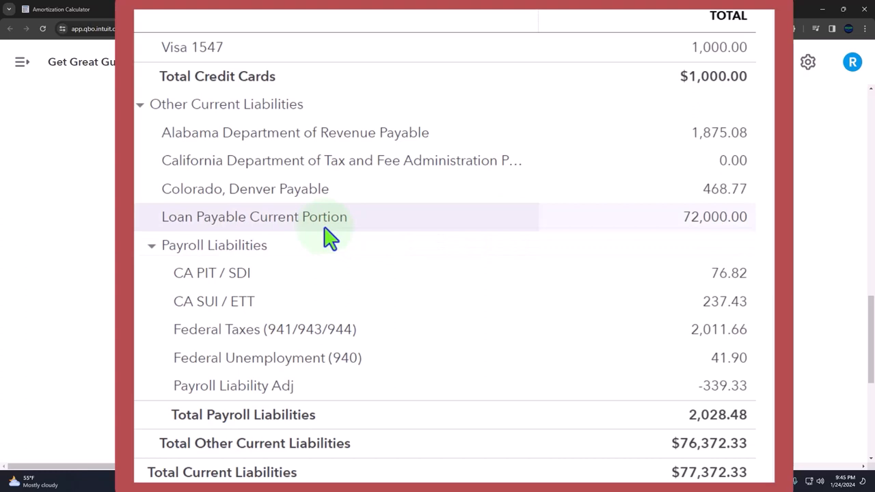
pyautogui.moveTo(580, 236)
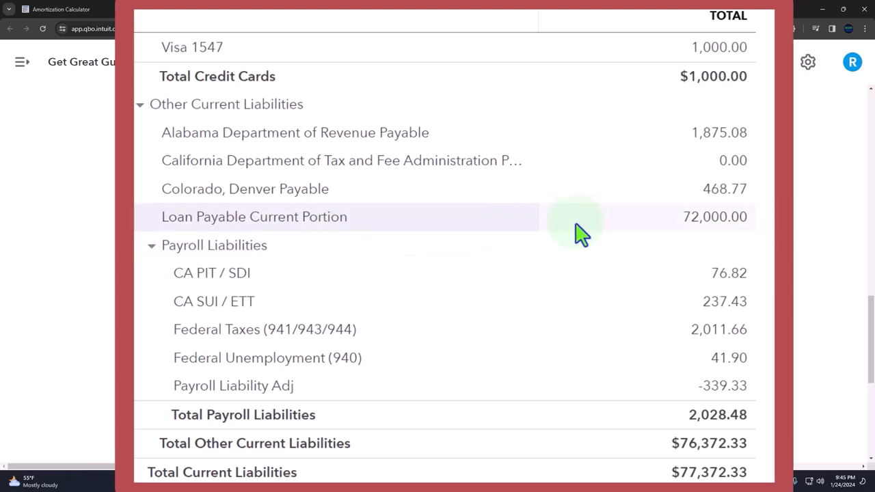
pyautogui.moveTo(714, 217)
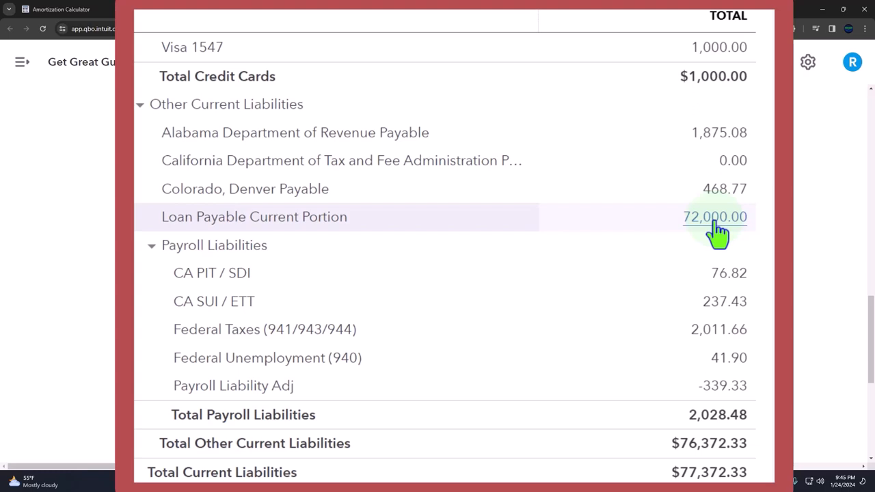
pyautogui.moveTo(714, 243)
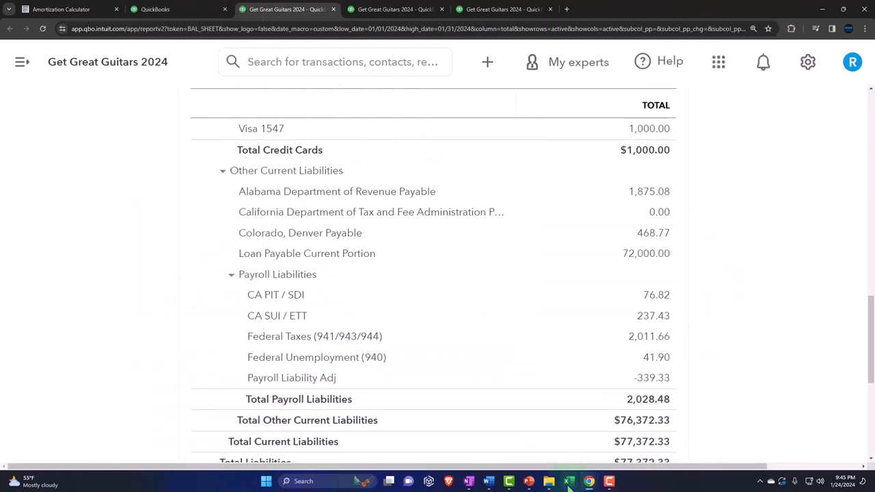
# Return to the Excel amortization table from the taskbar after reviewing the 72,000.00 loan line.
pyautogui.click(568, 481)
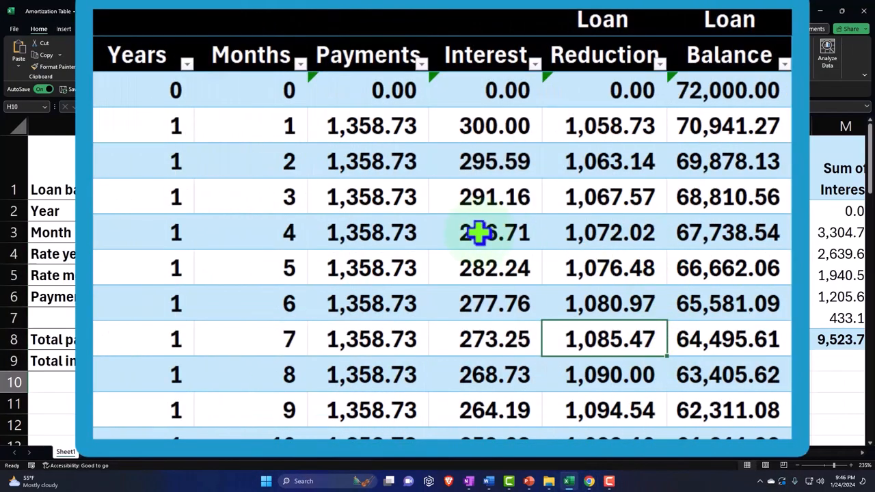
# Scroll the amortization table to month 12 (balance 59,000.02), then return to the QuickBooks window.
pyautogui.scroll(-3)
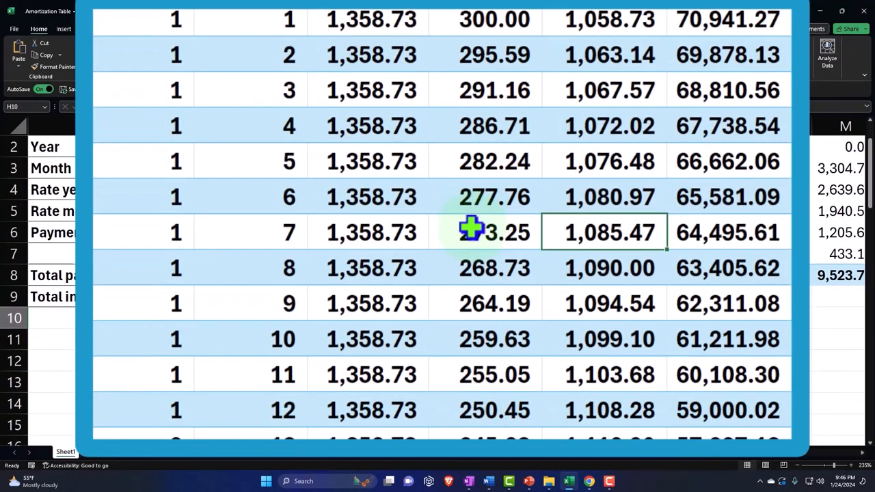
pyautogui.moveTo(598, 90)
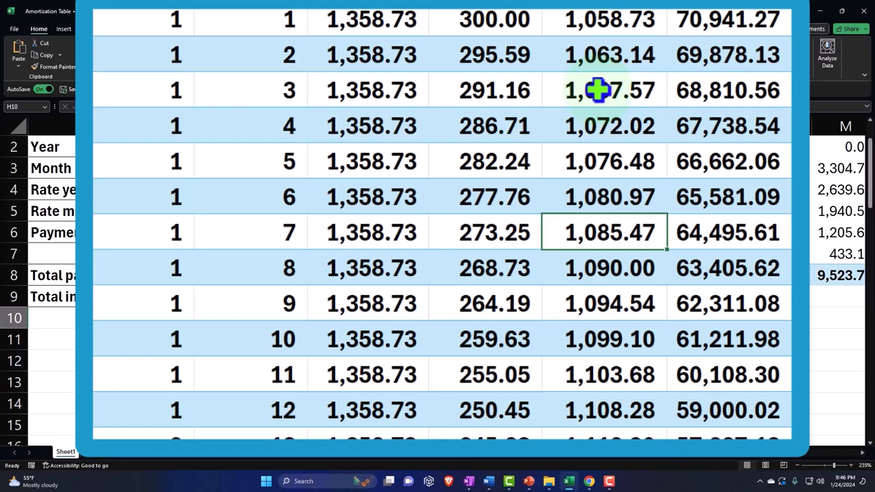
pyautogui.click(344, 29)
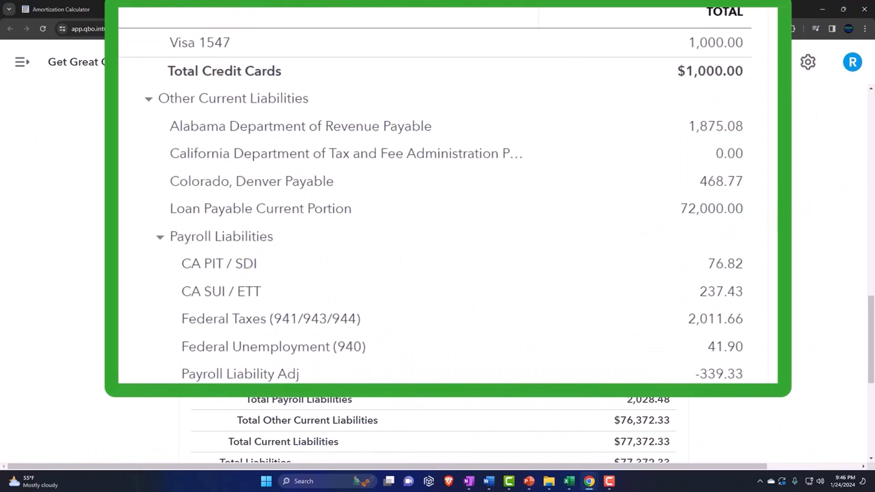
pyautogui.moveTo(770, 306)
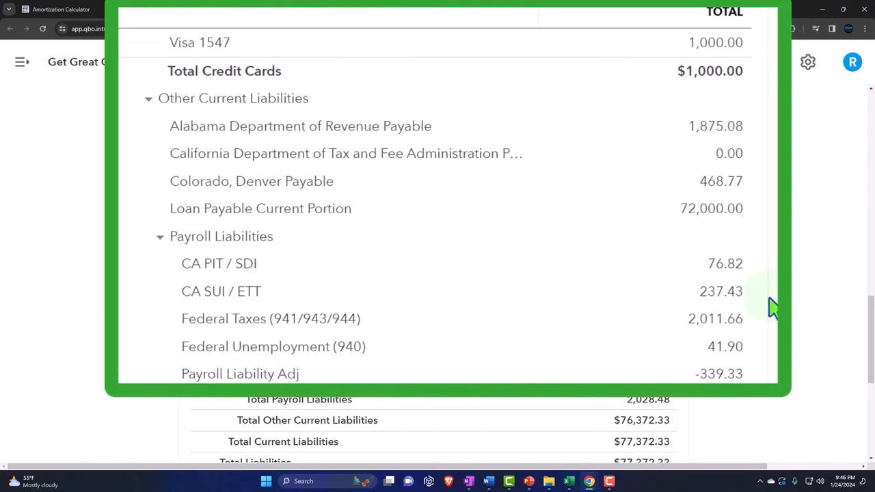
pyautogui.moveTo(764, 283)
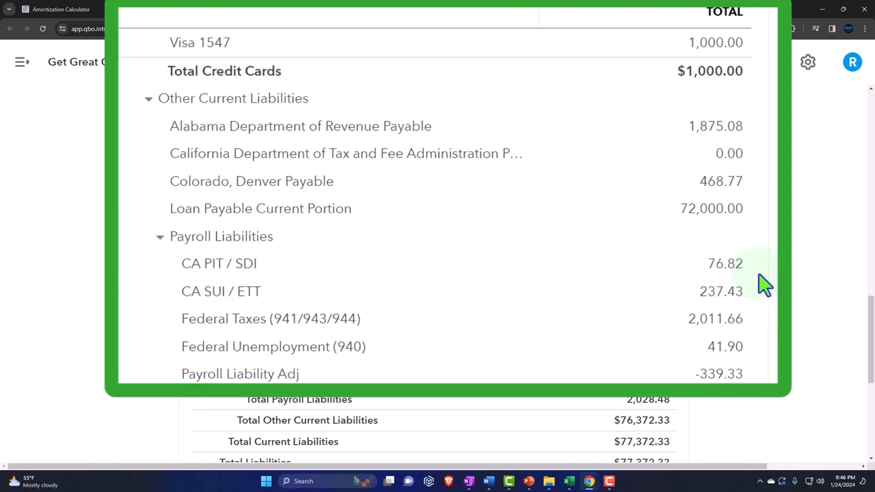
pyautogui.moveTo(758, 246)
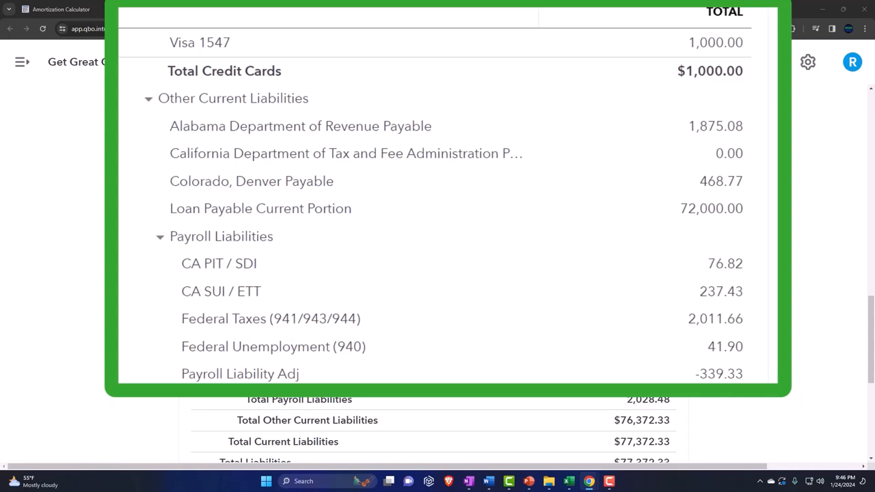
pyautogui.moveTo(208, 188)
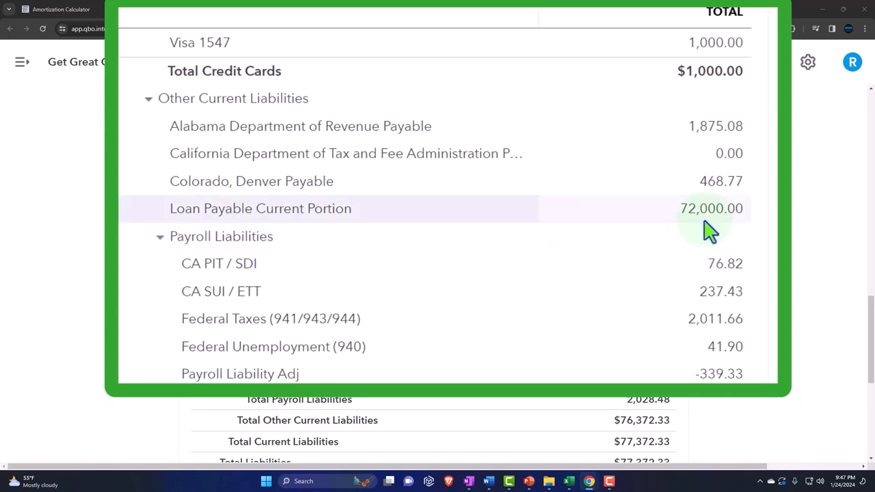
pyautogui.moveTo(704, 228)
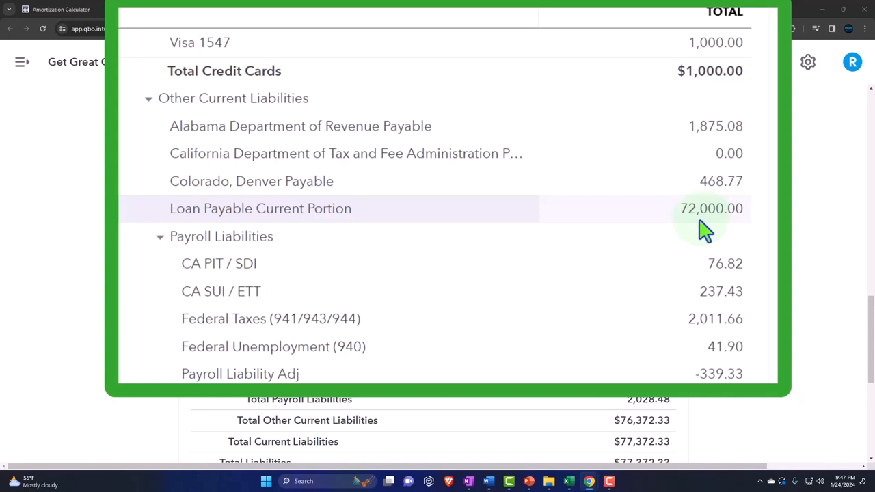
pyautogui.moveTo(710, 208)
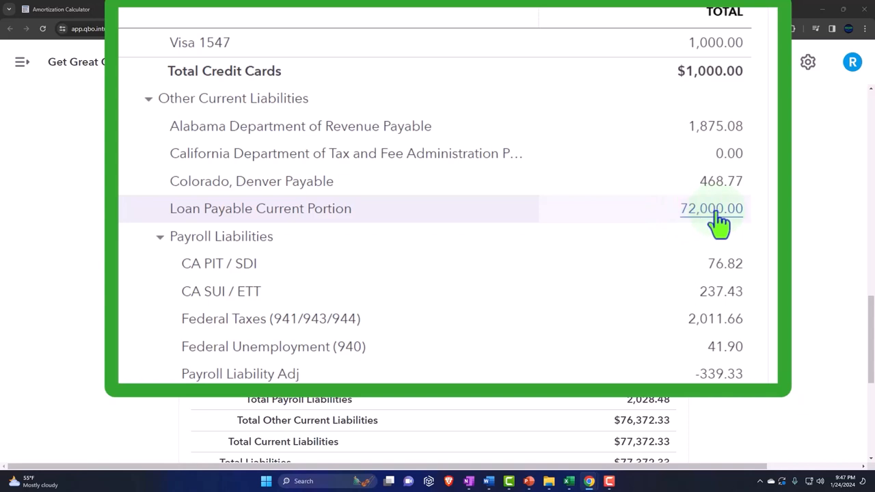
# Select the 72,000.00 Loan Payable Current Portion amount on the balance sheet.
pyautogui.click(711, 208)
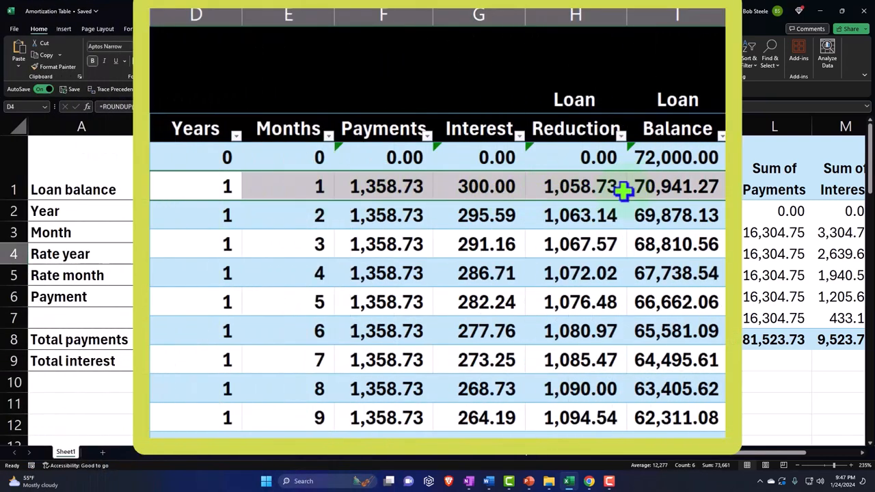
pyautogui.click(386, 215)
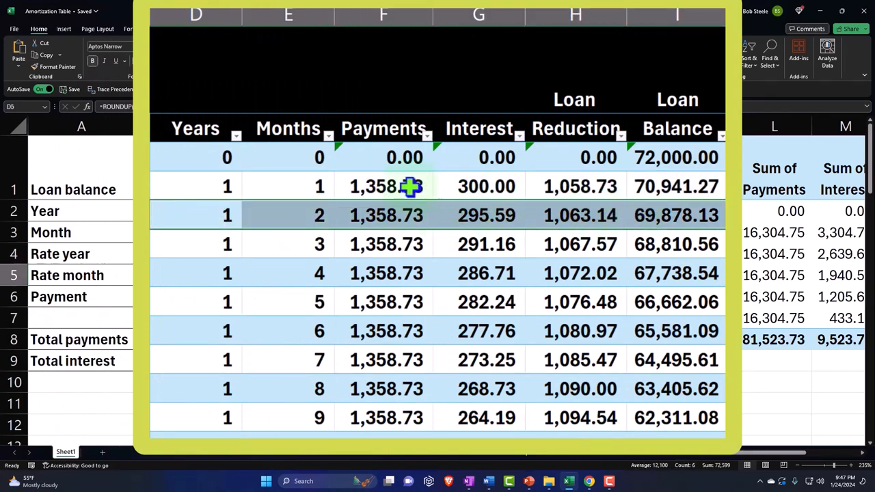
pyautogui.click(478, 186)
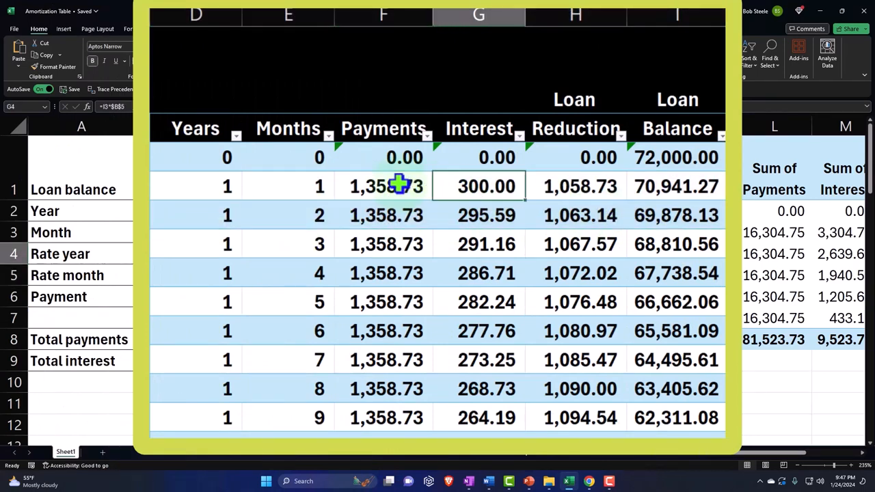
pyautogui.click(575, 185)
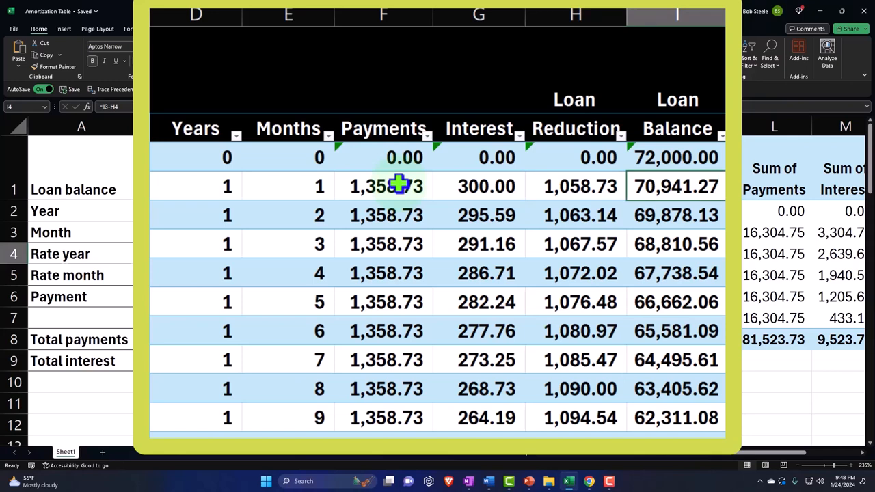
pyautogui.moveTo(386, 185); pyautogui.dragTo(621, 185)
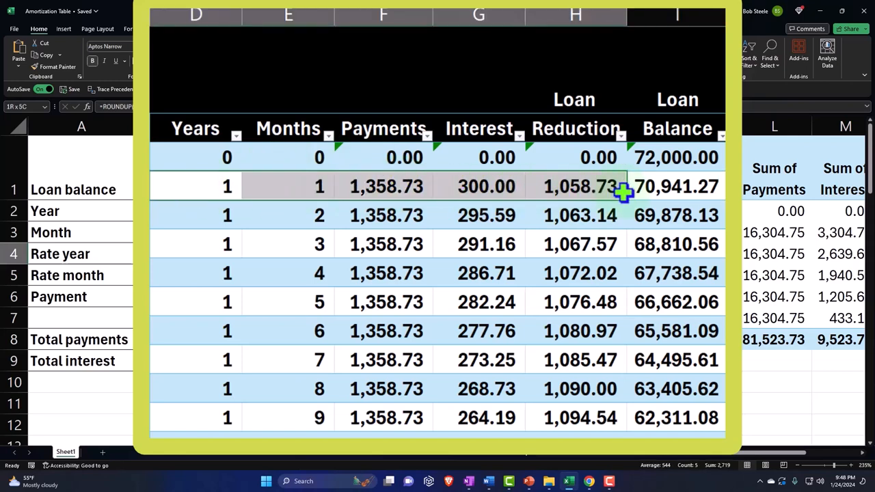